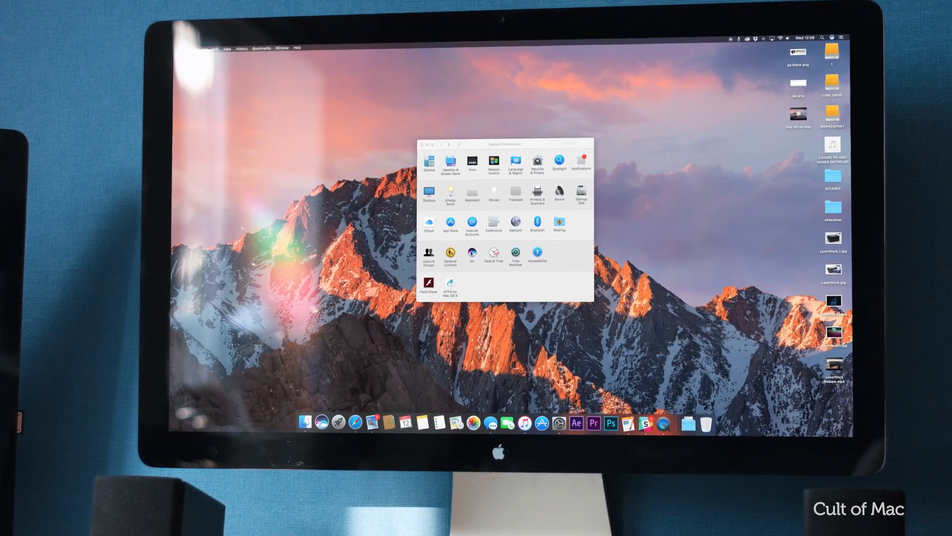
Step: Replace Siri's hold Command Space shortcut with the custom shortcut Control+Space
click(472, 253)
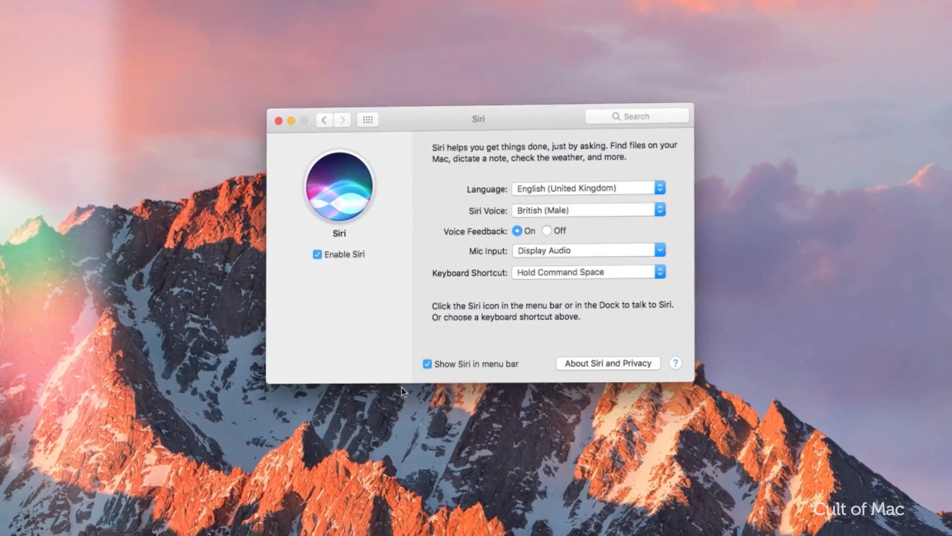
click(586, 272)
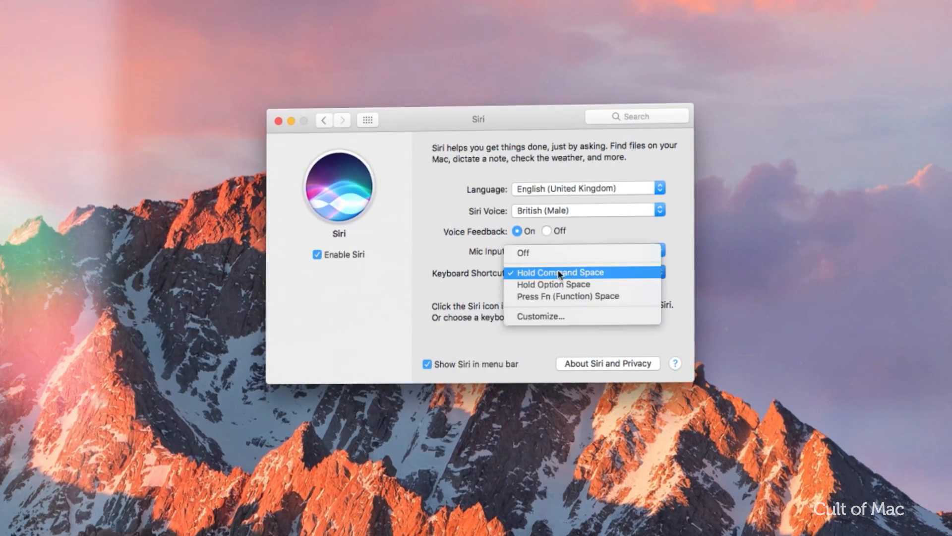
click(539, 271)
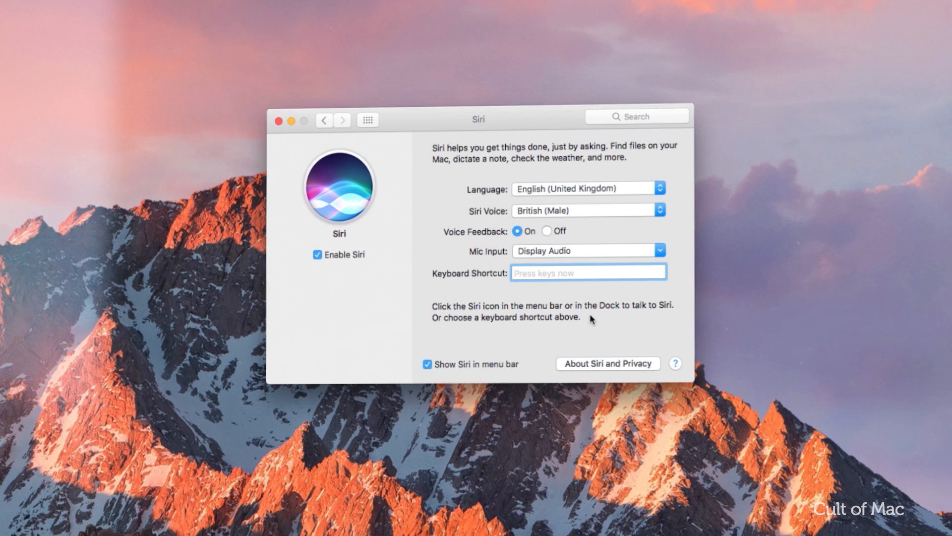
key(ctrl+space)
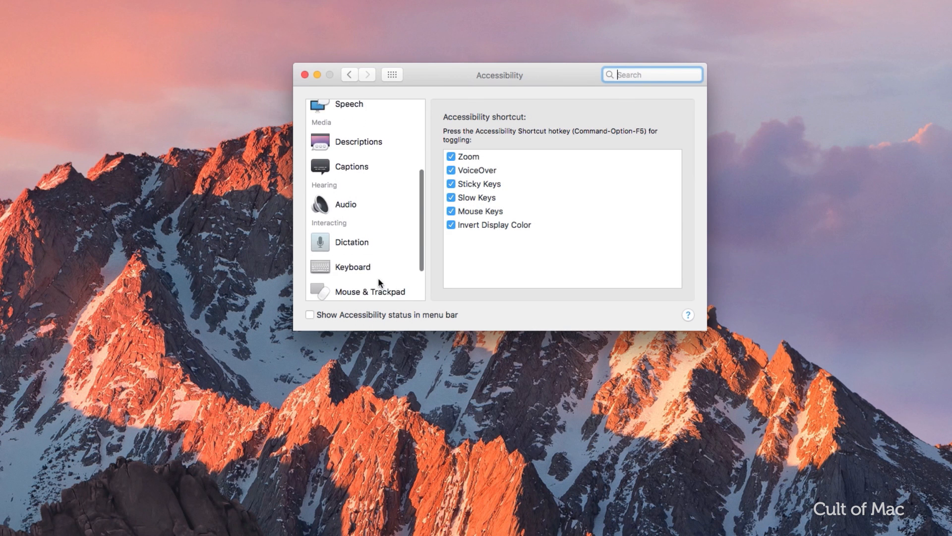
Step: Enable the dictation keyword phrase in Accessibility and change it from 'Computer' to 'Hey'
click(351, 242)
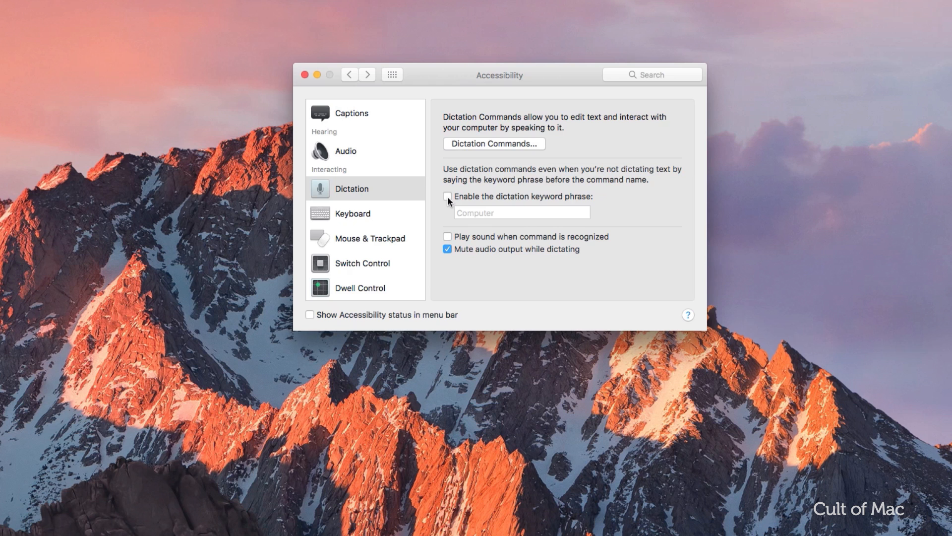
click(448, 197)
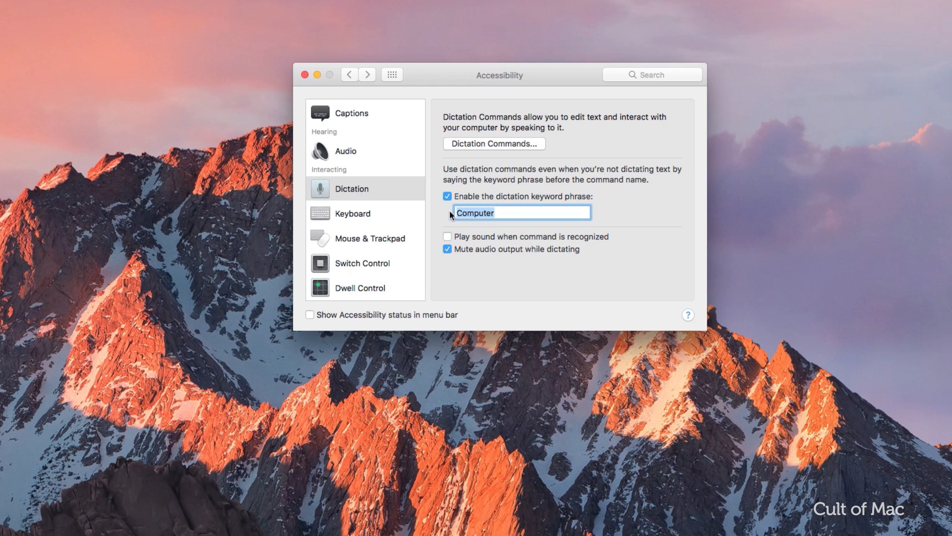
text(Hey)
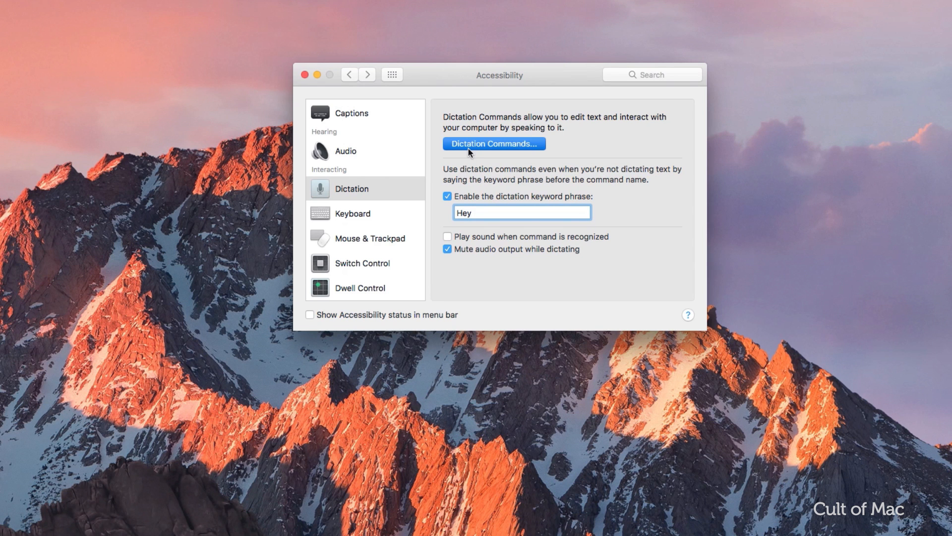
Step: Add a user dictation command 'Siri' for any application that performs Press Keyboard Shortcut
click(493, 143)
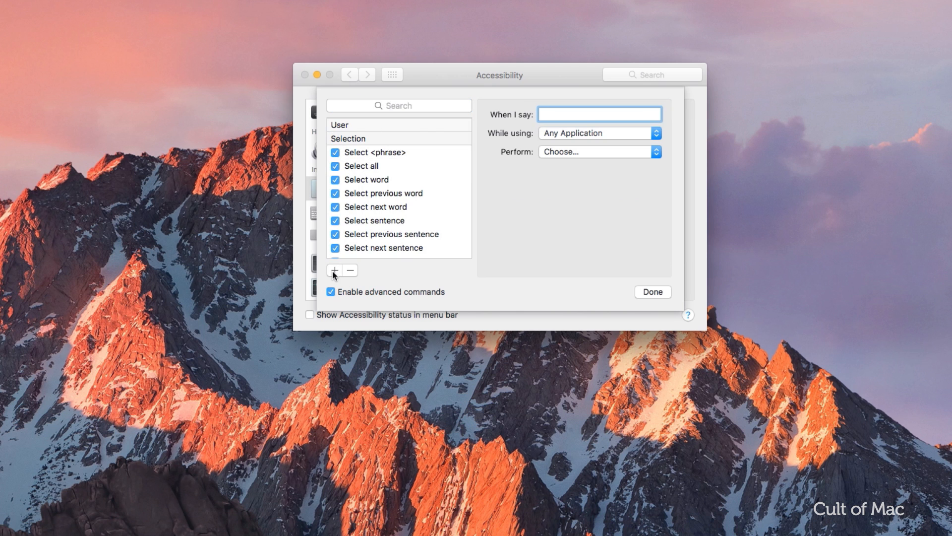
text(Siri)
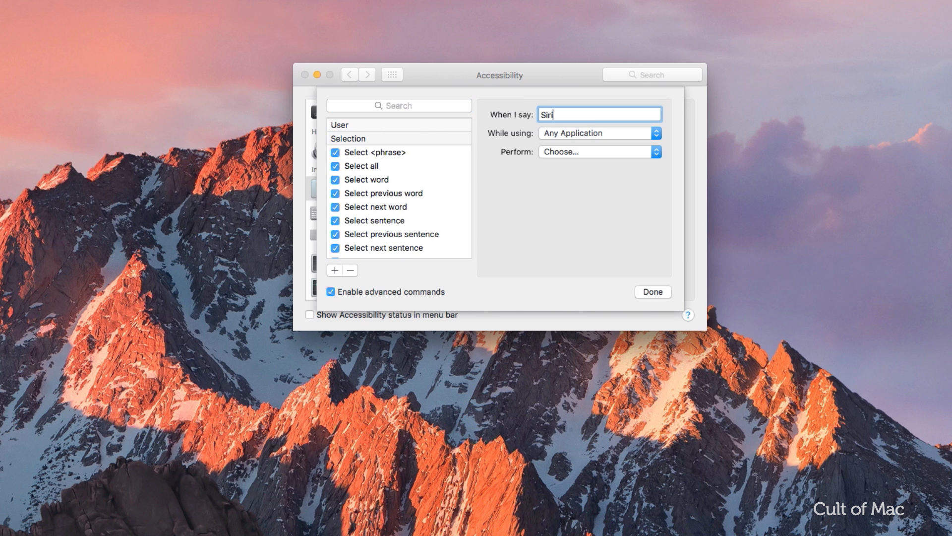
click(598, 151)
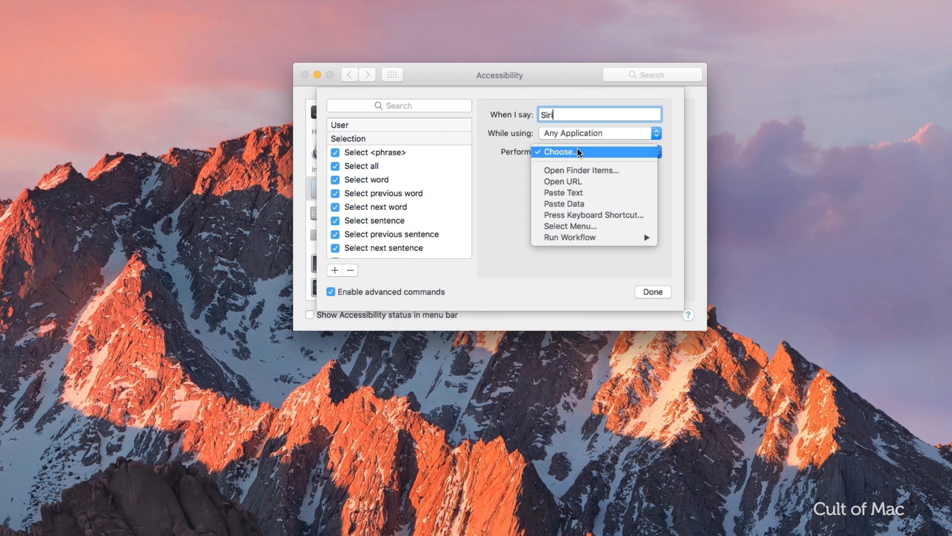
click(593, 214)
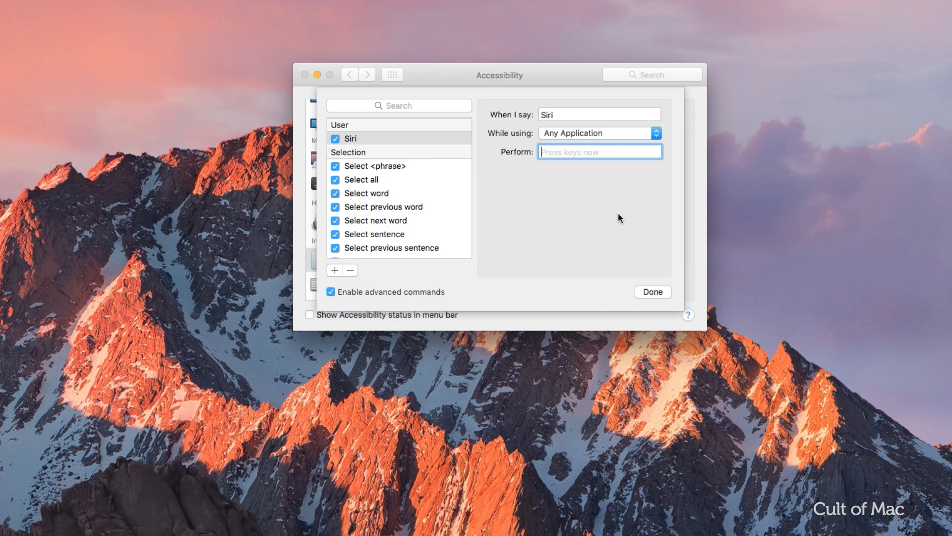